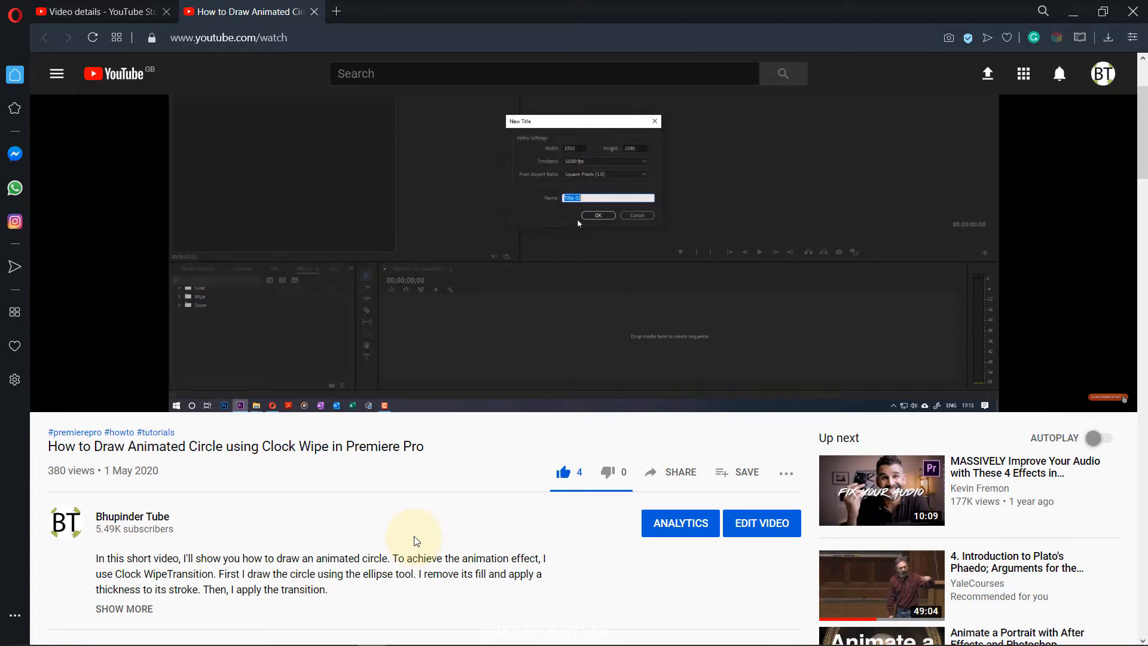
Scroll down to the YouTube comment asking how to reverse the clock wipe.
{"action": "scroll", "scroll_direction": "down", "scroll_amount": 3}
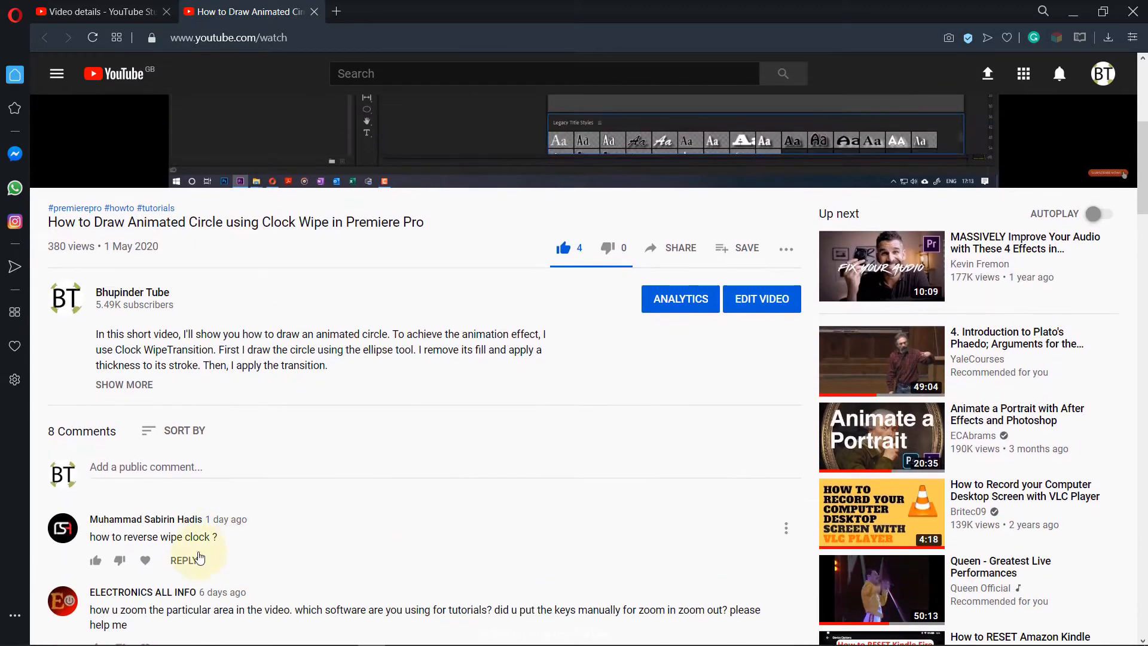
{"action": "mouse_move", "coordinate": [313, 554]}
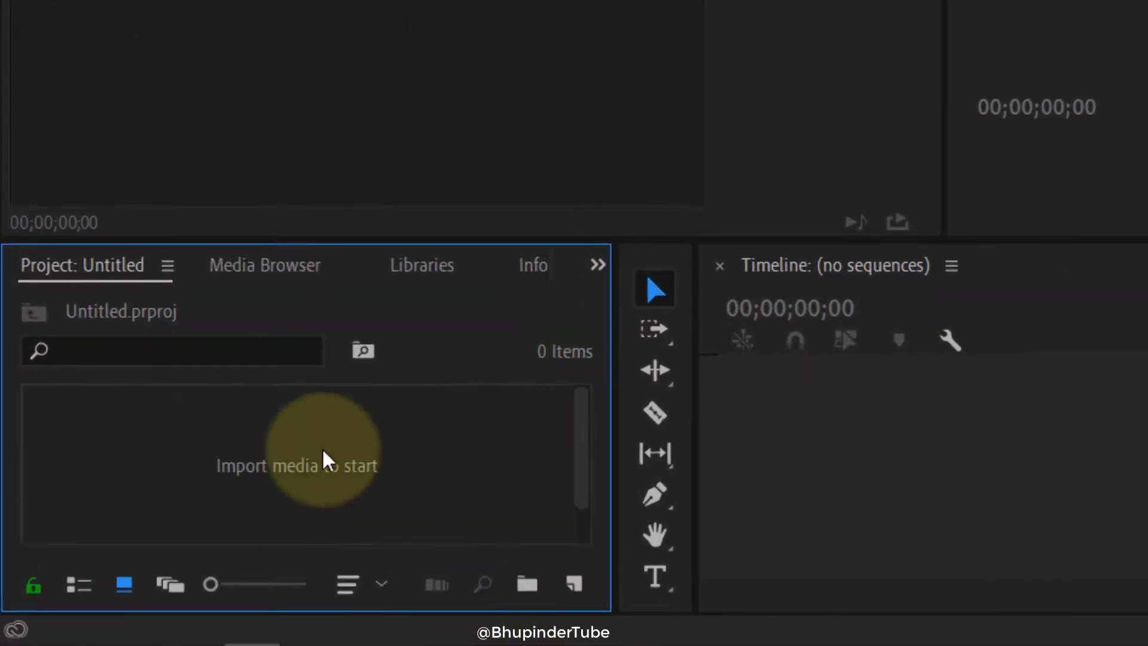
Create a pale pink 1920×1080 color matte named 'Color Matte' and add it to the timeline.
{"action": "left_click", "coordinate": [575, 584]}
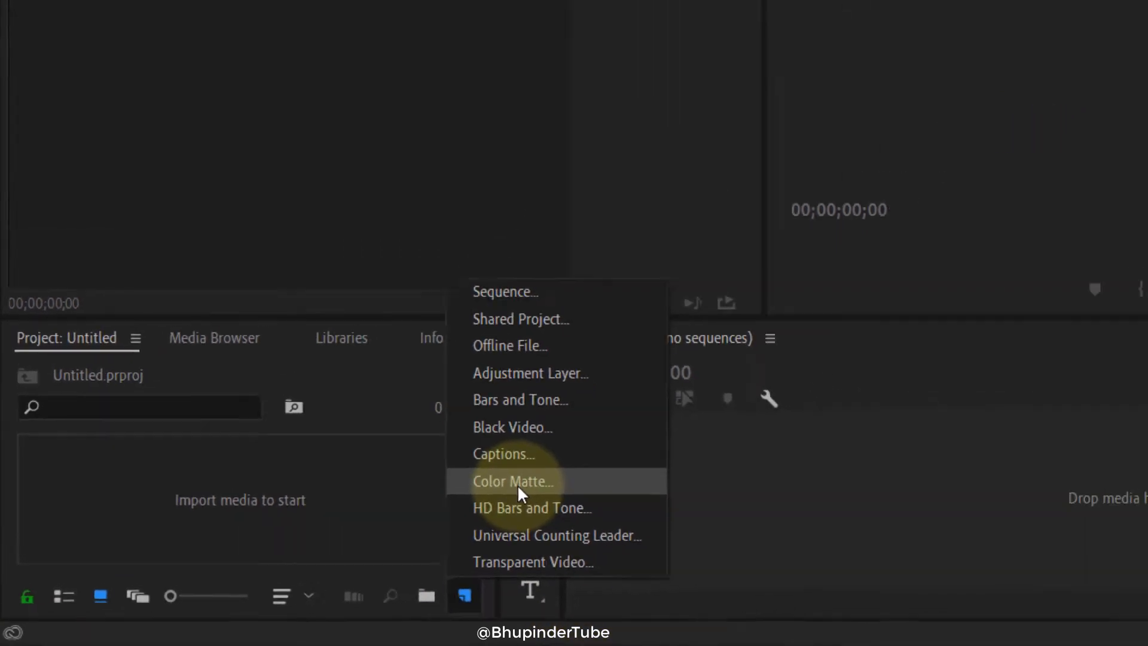
{"action": "left_click", "coordinate": [512, 481]}
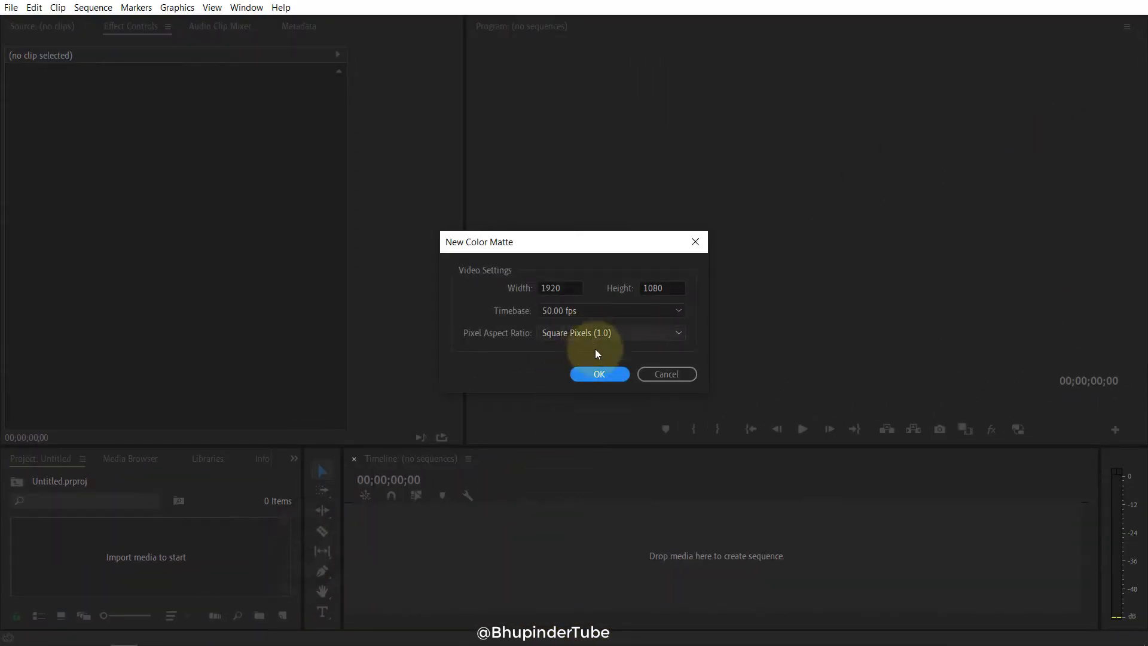
{"action": "left_click", "coordinate": [599, 374]}
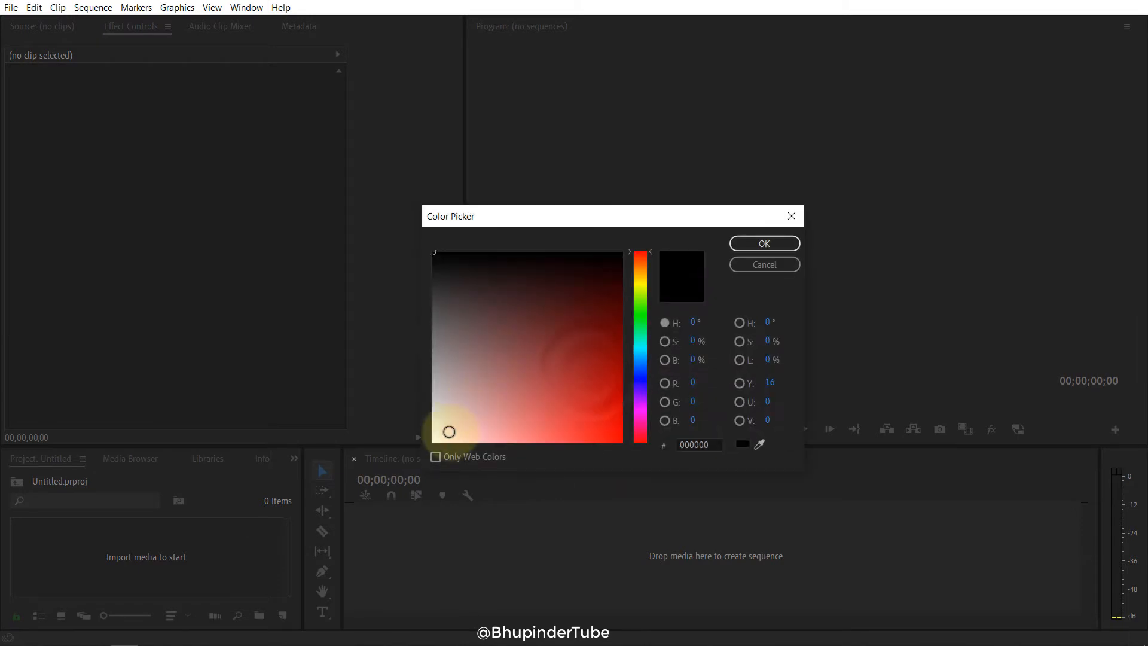
{"action": "left_click", "coordinate": [764, 243]}
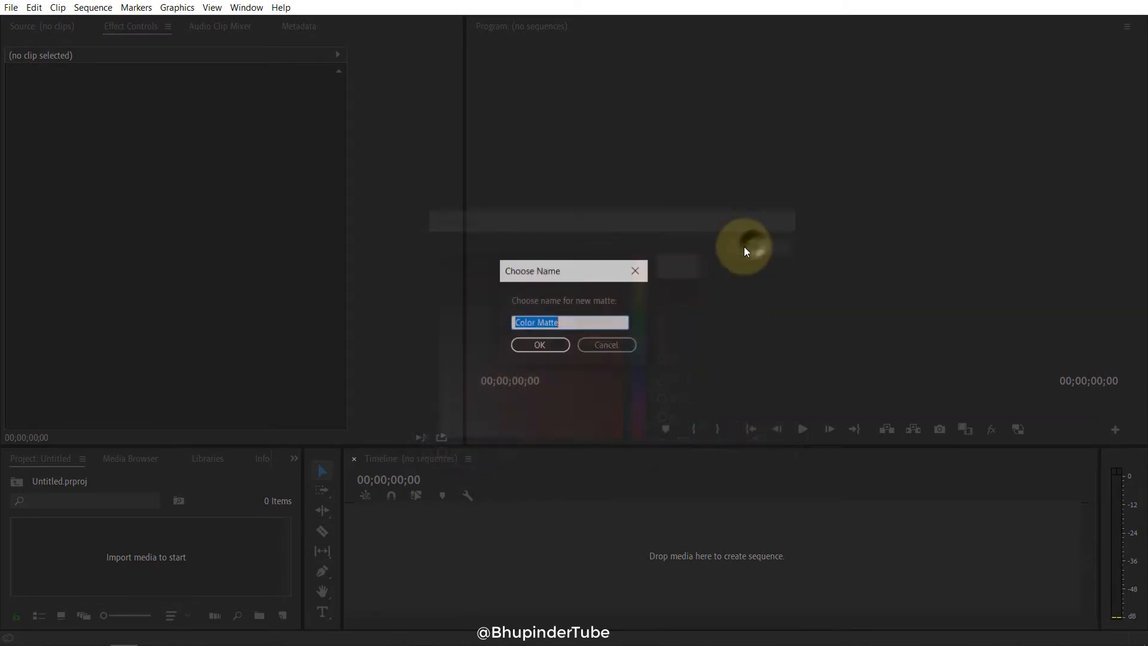
{"action": "left_click", "coordinate": [539, 345]}
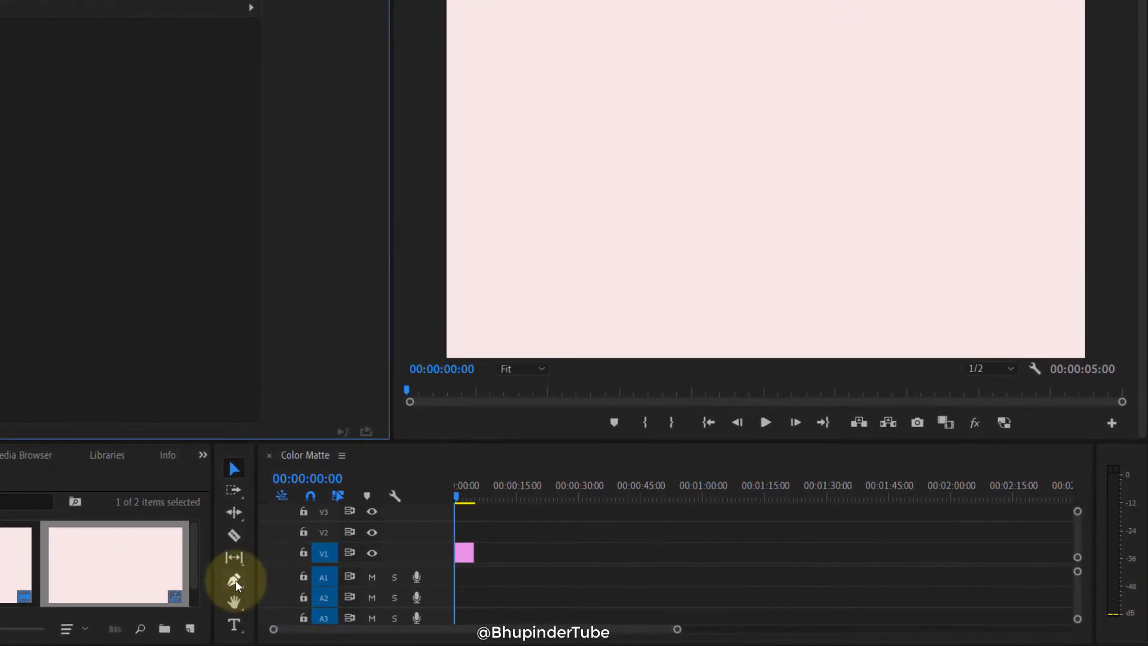
{"action": "mouse_move", "coordinate": [234, 579]}
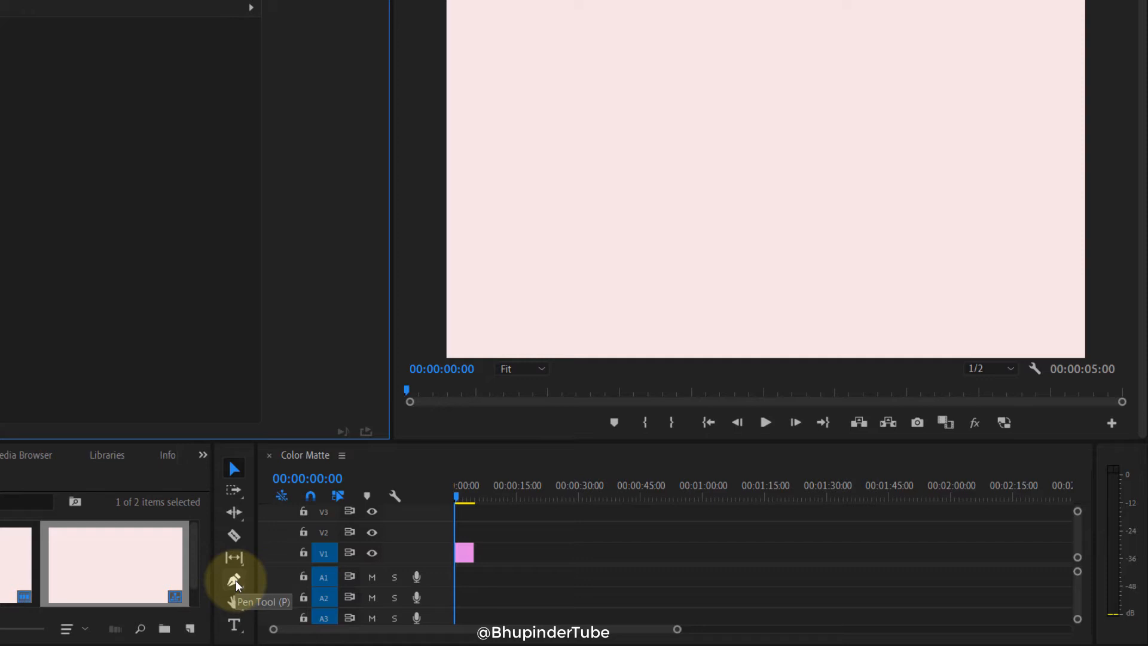
Select the Ellipse Tool from the Pen Tool group and draw a circle over the matte.
{"action": "left_click", "coordinate": [234, 578]}
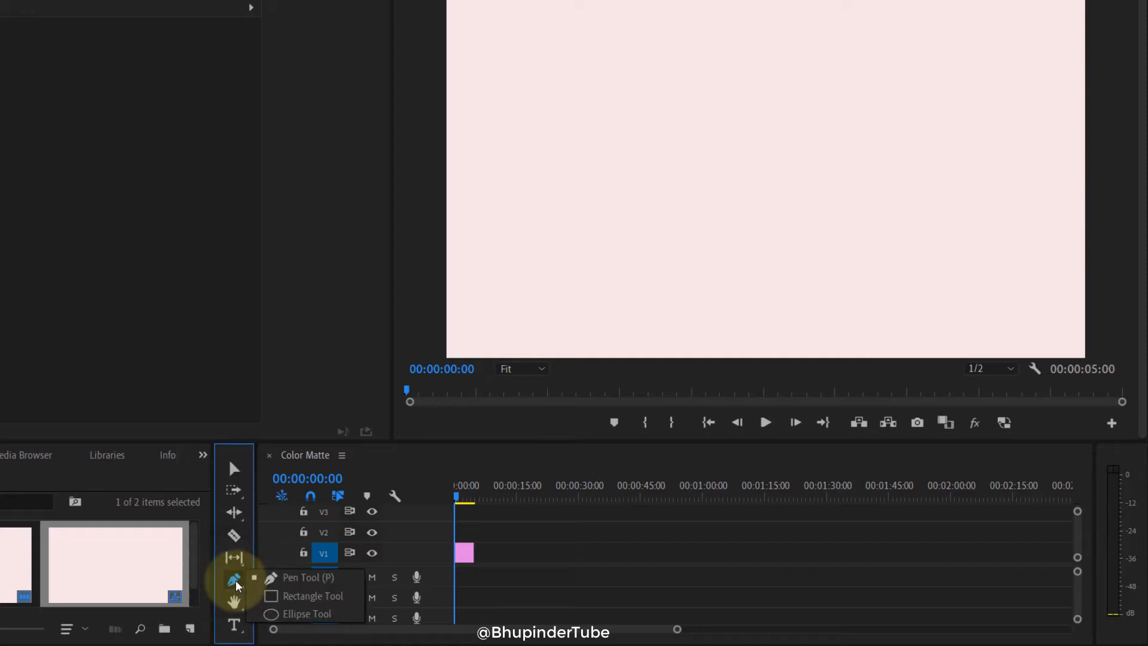
{"action": "mouse_move", "coordinate": [286, 614]}
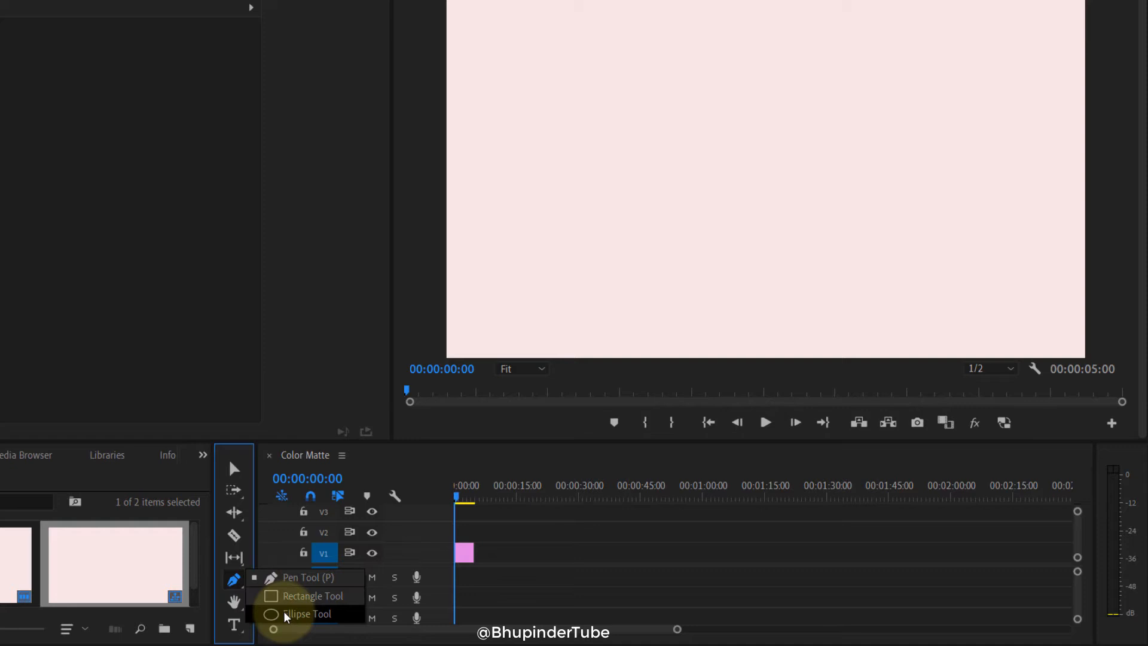
{"action": "left_click", "coordinate": [306, 613]}
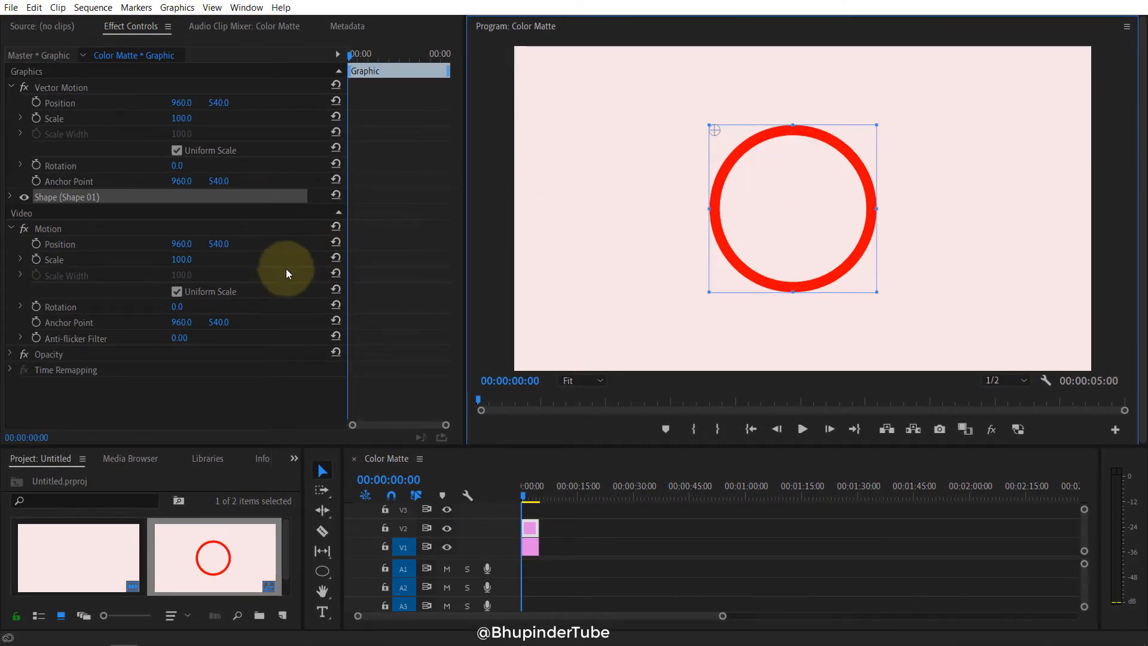
Turn off the circle's fill and give it a green stroke, width 45.
{"action": "left_click", "coordinate": [10, 196]}
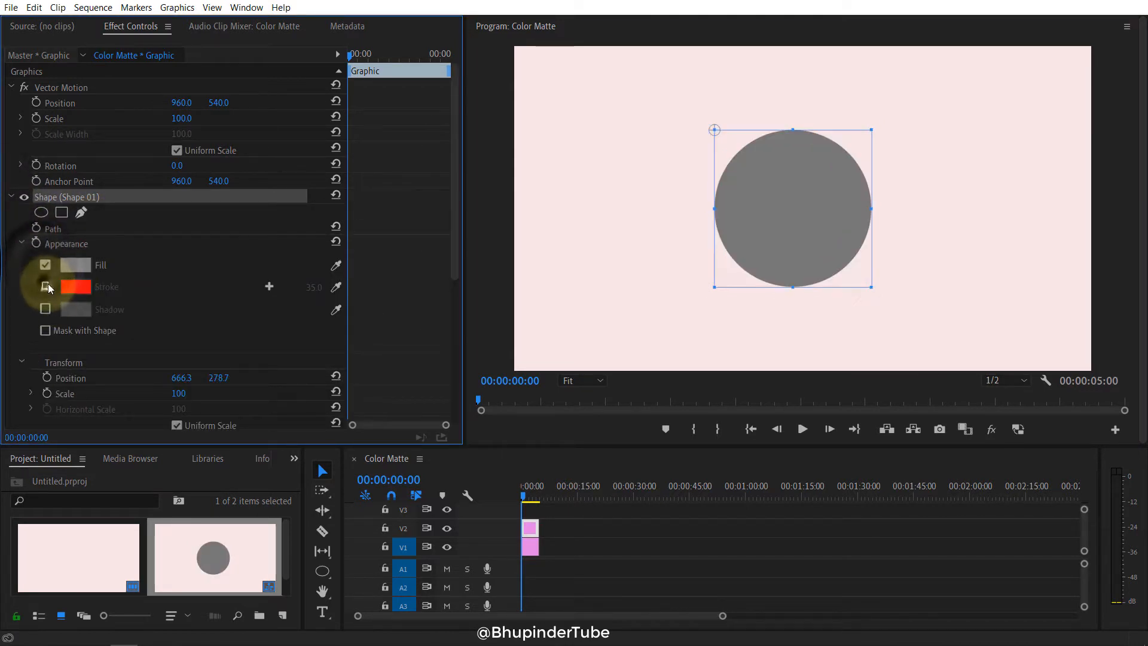
{"action": "left_click", "coordinate": [45, 286]}
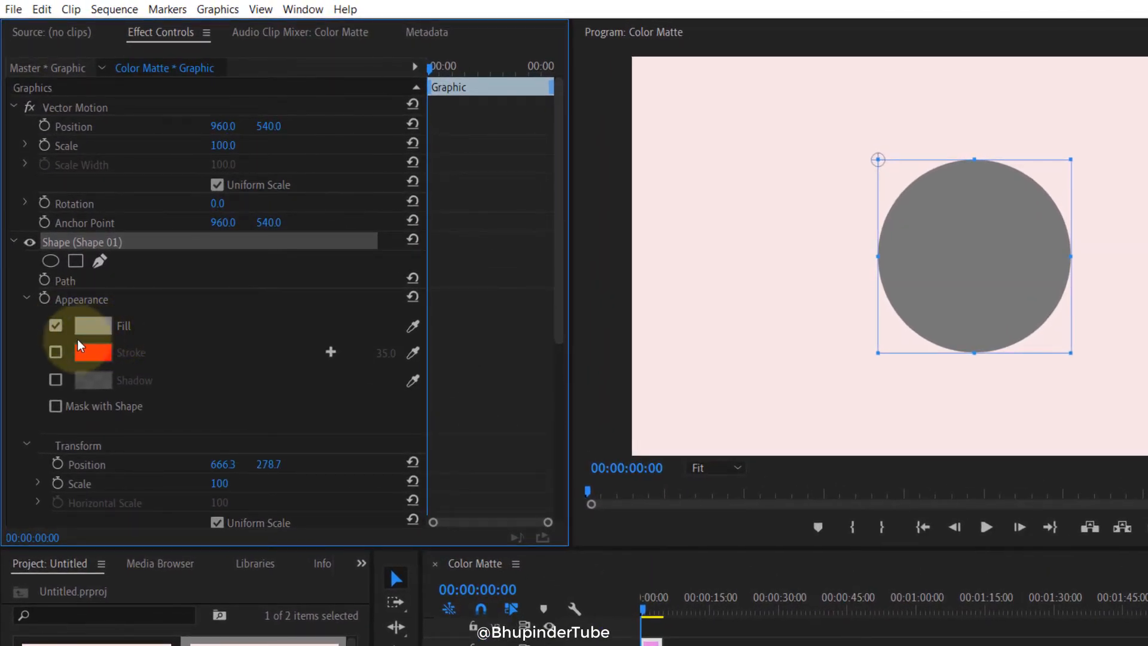
{"action": "left_click", "coordinate": [56, 326]}
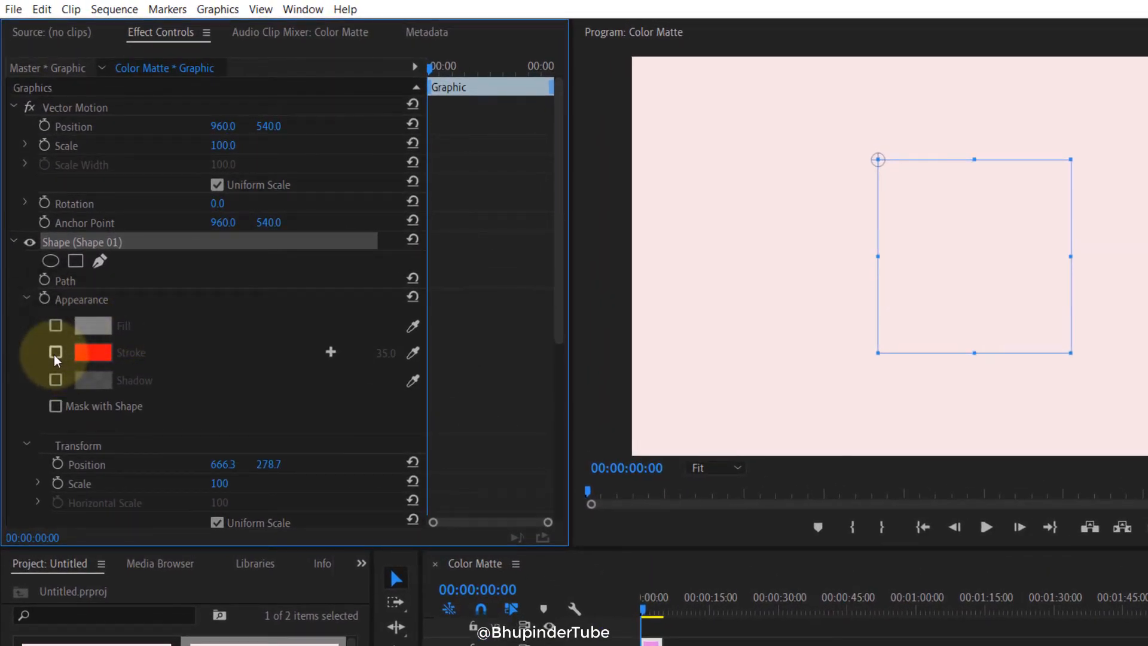
{"action": "left_click", "coordinate": [93, 353]}
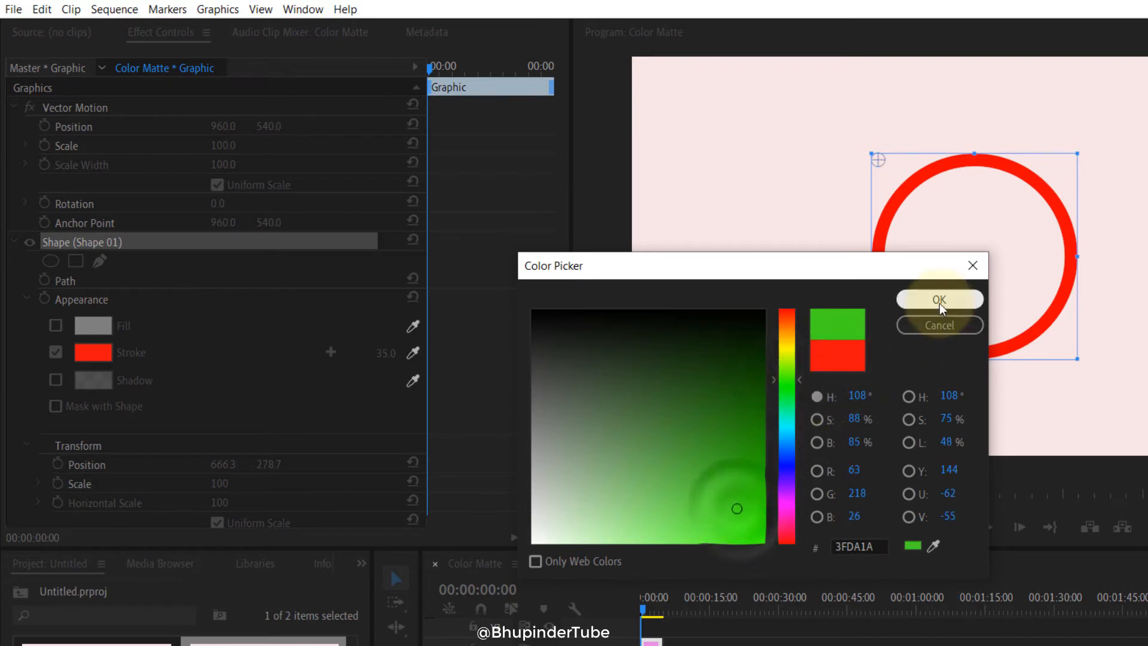
{"action": "left_click", "coordinate": [940, 301]}
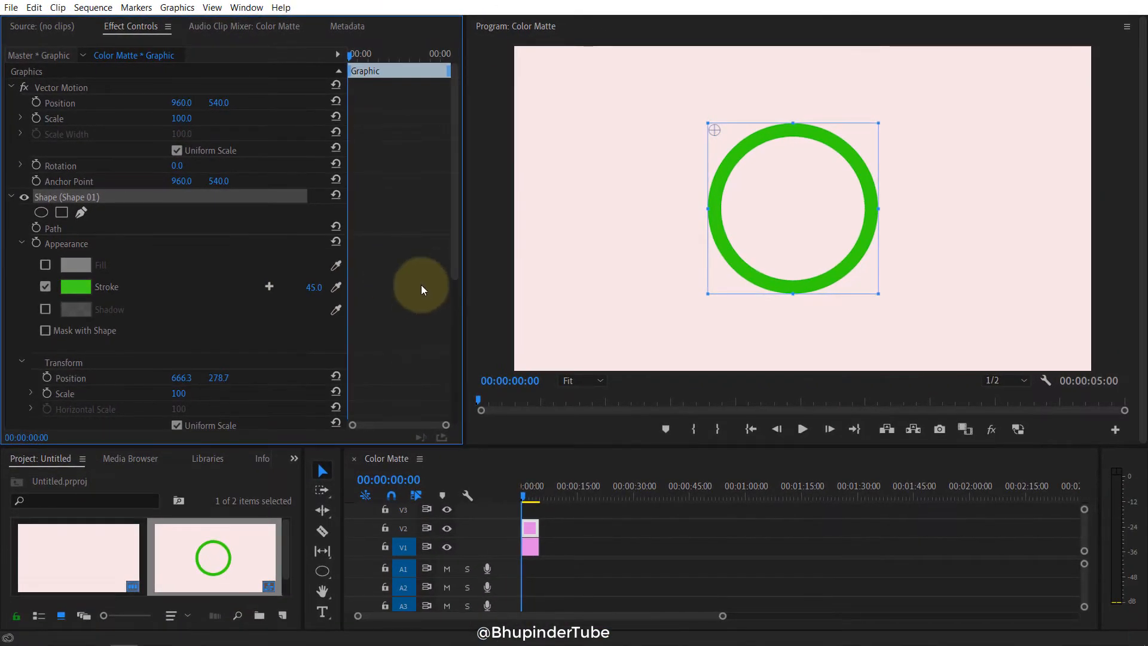
{"action": "scroll", "scroll_direction": "down", "scroll_amount": 3}
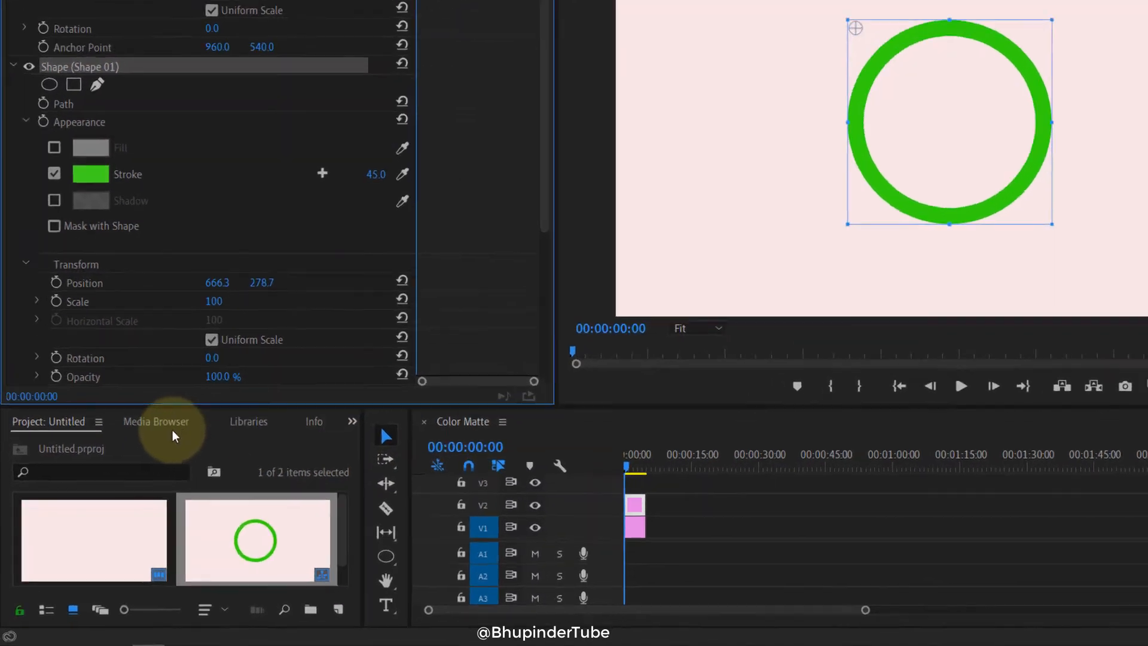
Open the Effects panel and expand Video Transitions to reach the Wipe folder's Clock Wipe.
{"action": "left_click", "coordinate": [352, 421]}
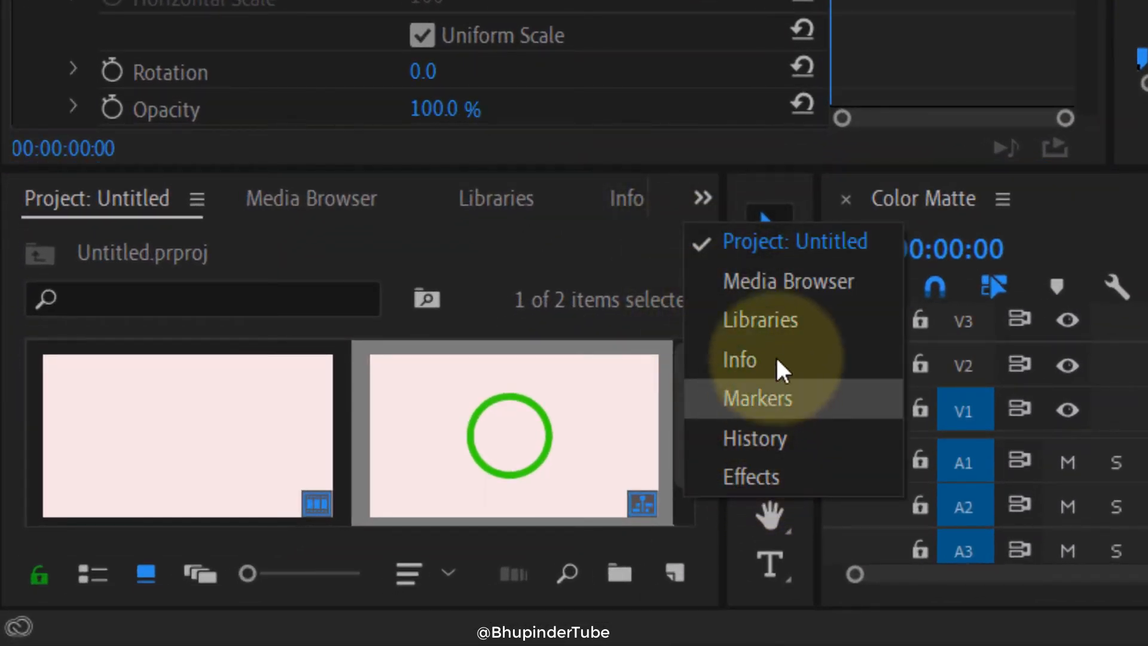
{"action": "left_click", "coordinate": [750, 476]}
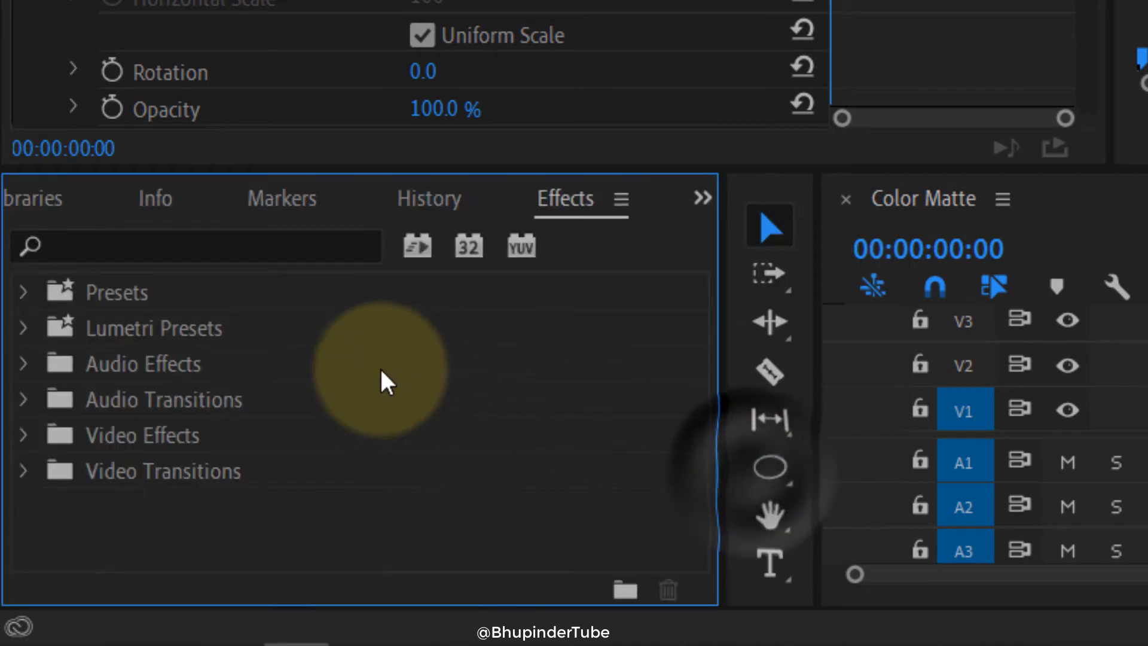
{"action": "left_click", "coordinate": [24, 470]}
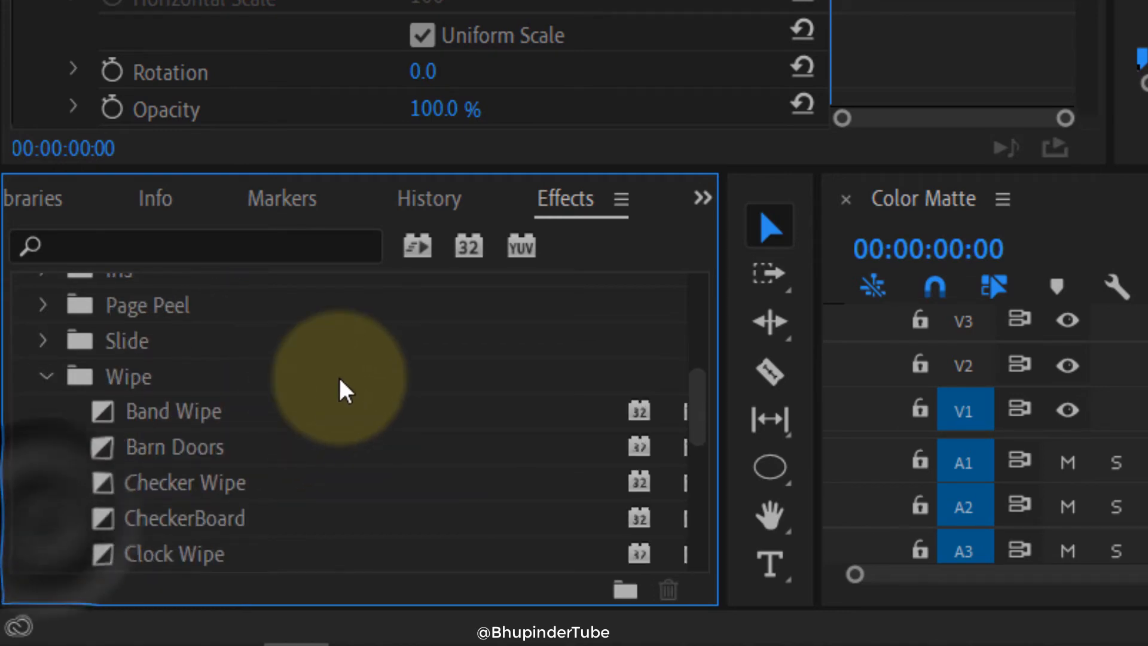
{"action": "scroll", "scroll_direction": "down", "scroll_amount": 3}
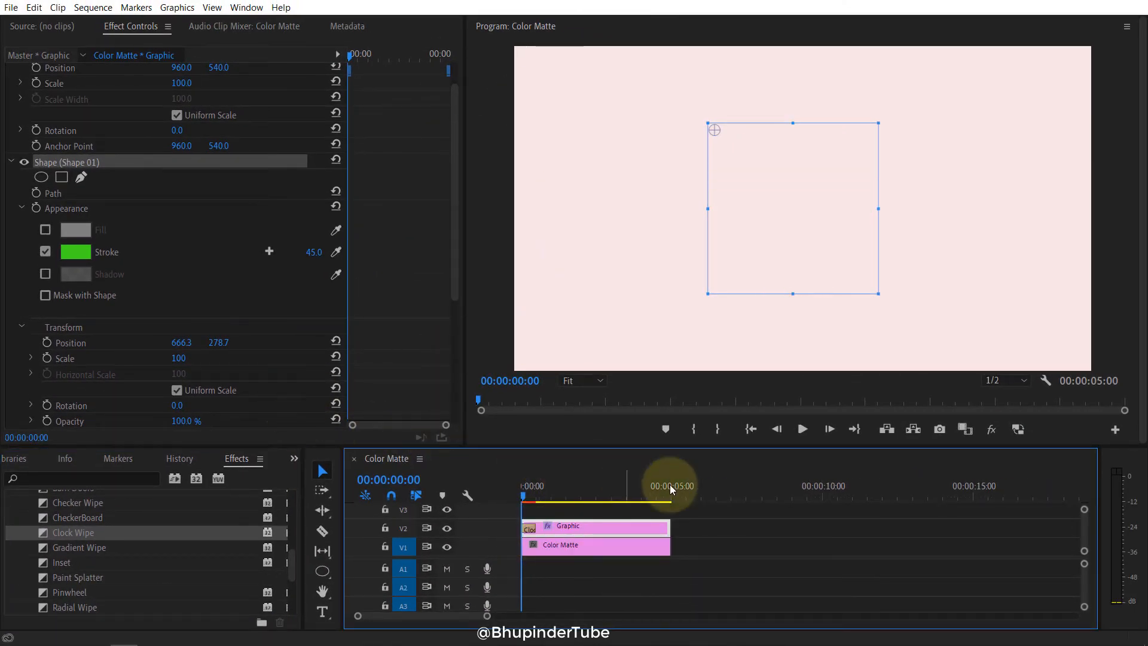
Select the Clock Wipe on the Graphic clip's start and preview the reveal.
{"action": "left_click", "coordinate": [802, 429]}
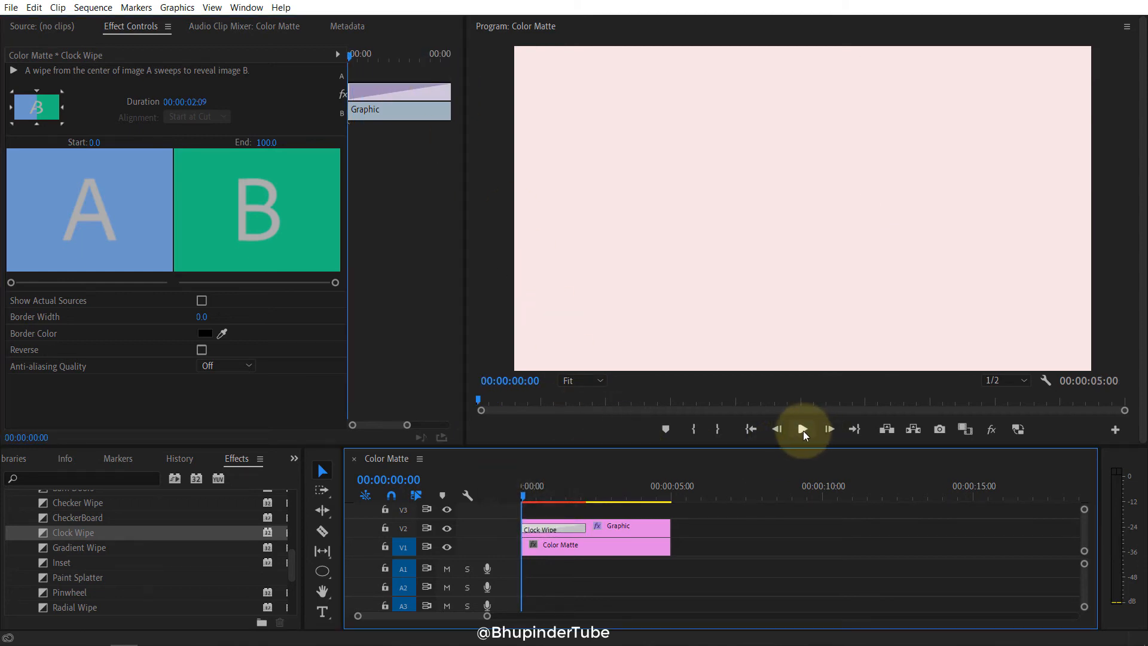
{"action": "left_click", "coordinate": [802, 430]}
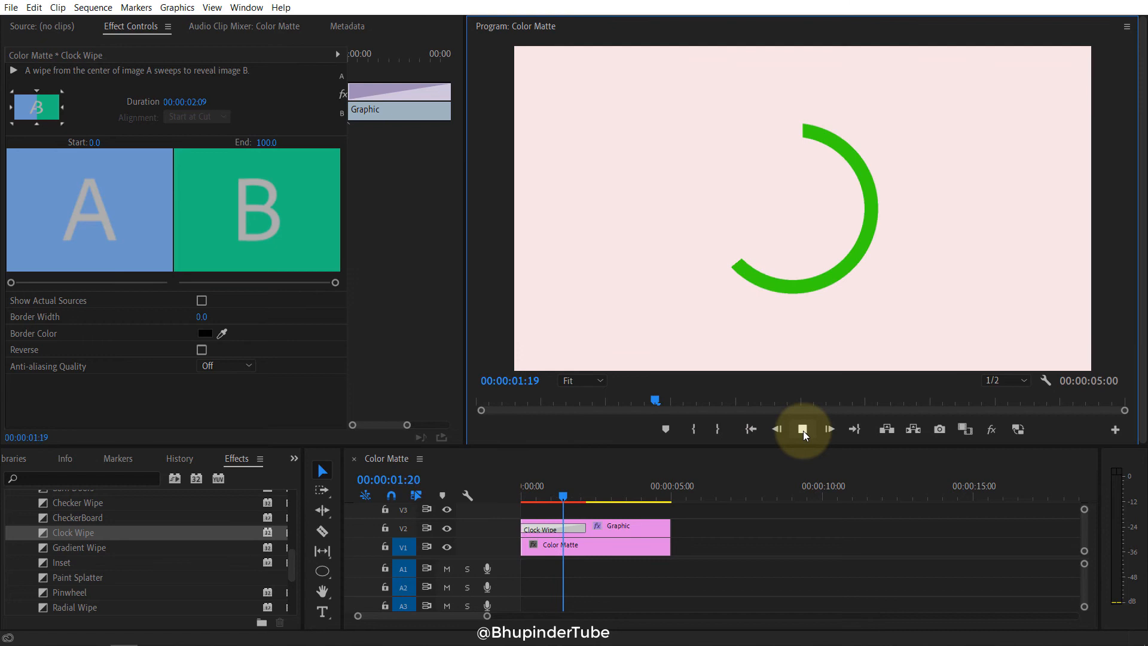
{"action": "left_click", "coordinate": [803, 430]}
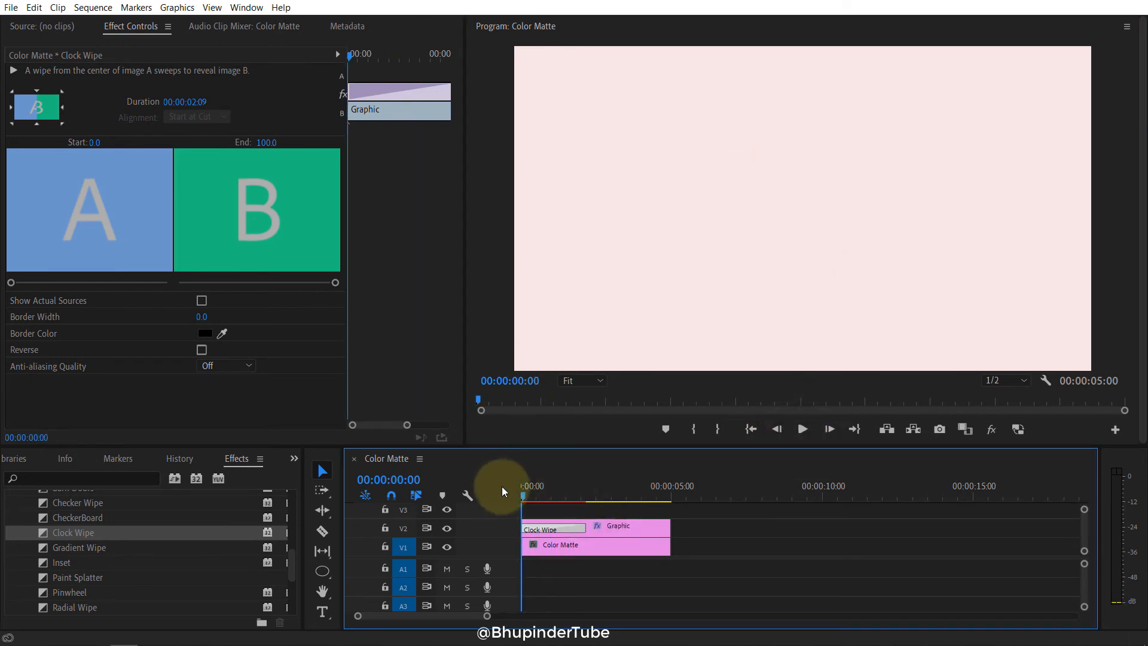
{"action": "mouse_move", "coordinate": [441, 342]}
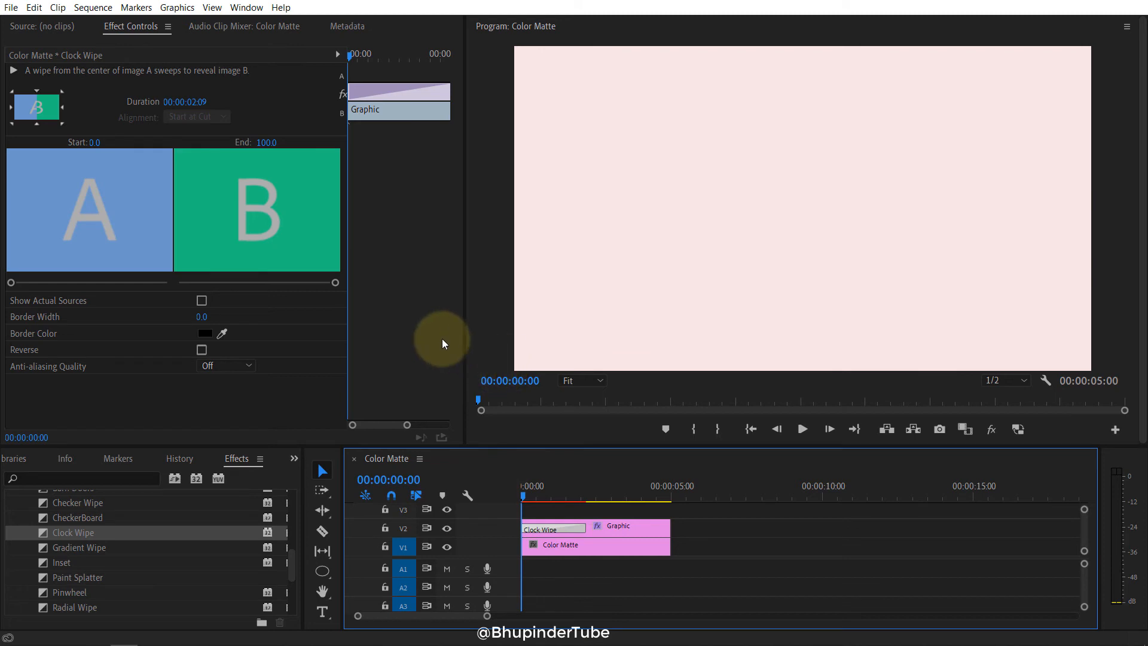
{"action": "mouse_move", "coordinate": [176, 356]}
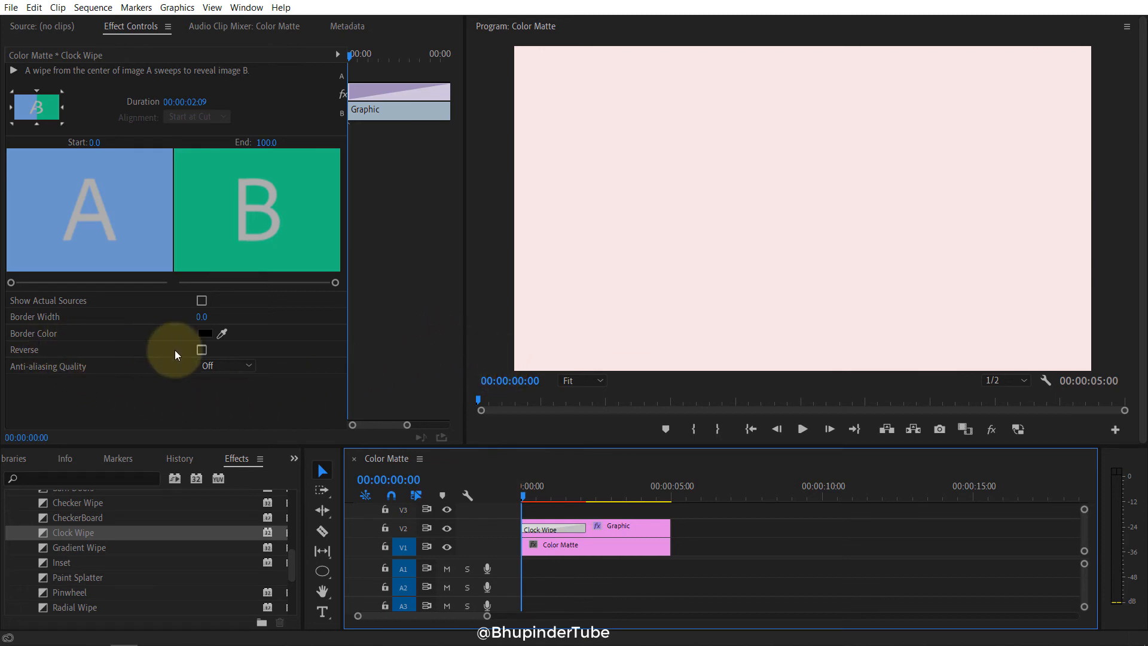
{"action": "mouse_move", "coordinate": [203, 350]}
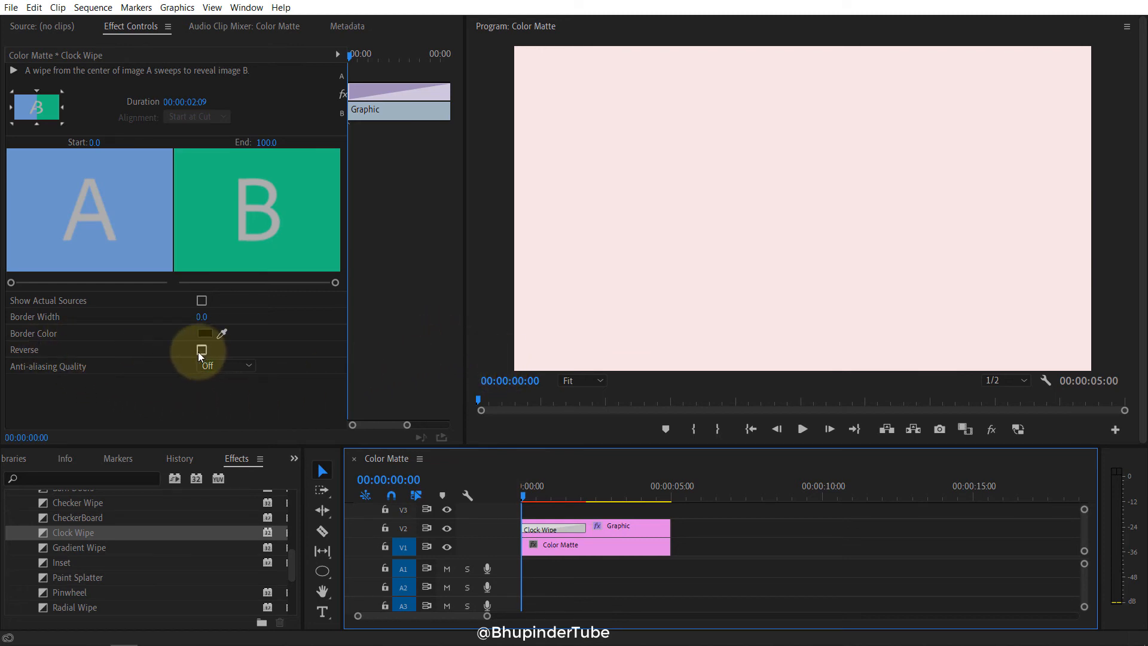
Tick Reverse on the Clock Wipe and preview the circle drawing in reverse.
{"action": "left_click", "coordinate": [202, 349]}
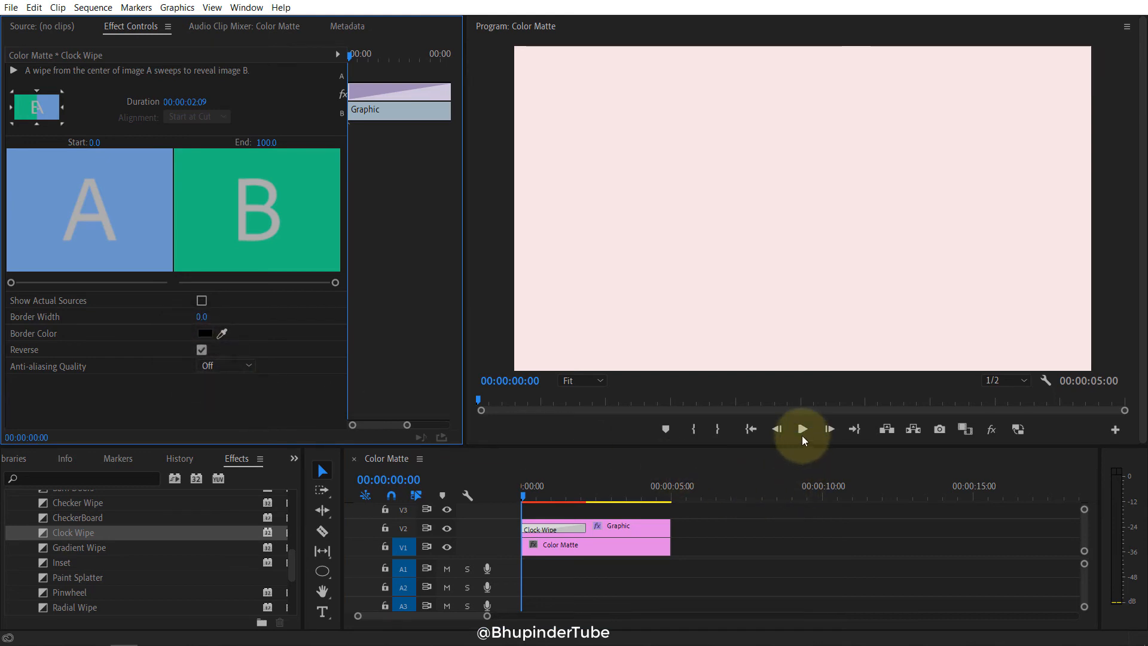
{"action": "left_click", "coordinate": [802, 429]}
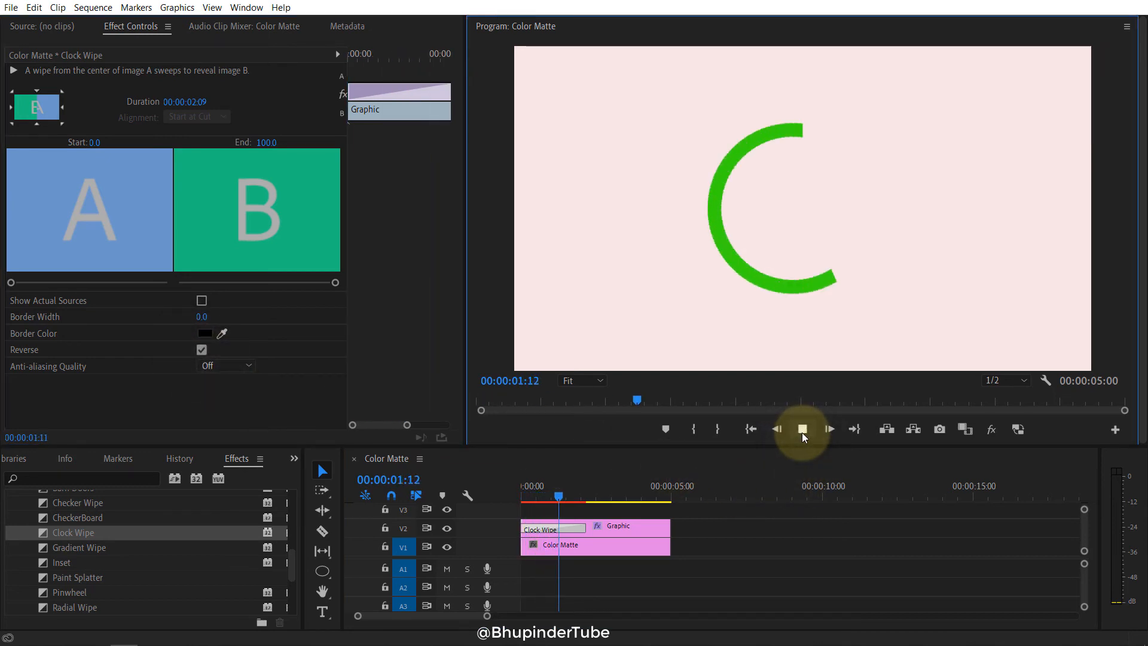
{"action": "left_click", "coordinate": [803, 430]}
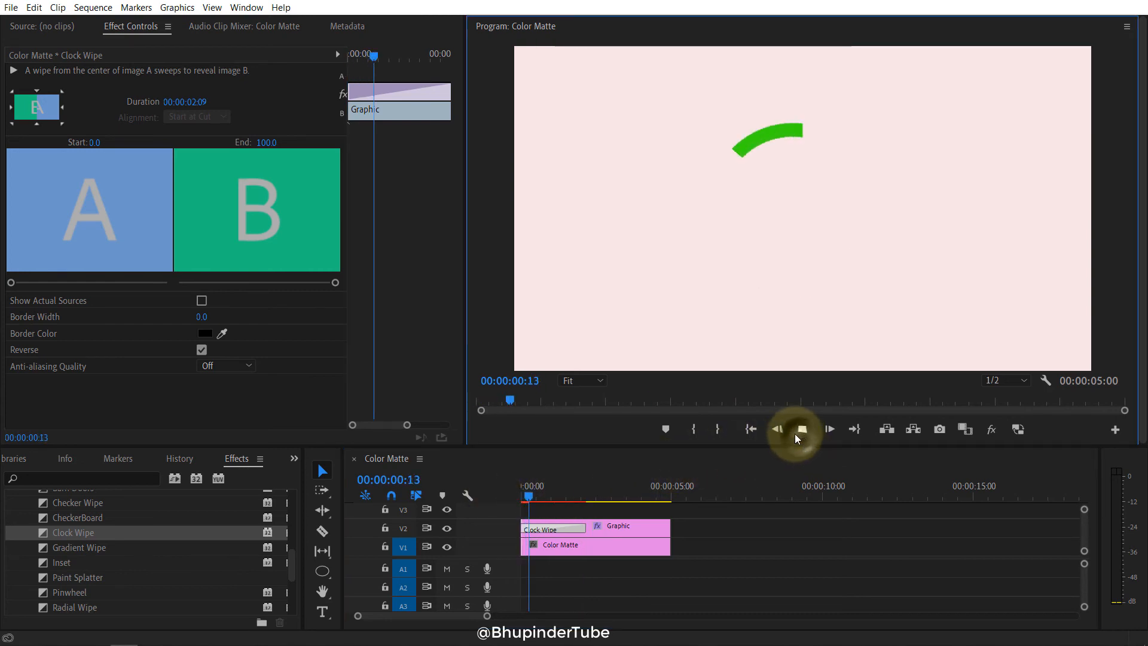
{"action": "left_click", "coordinate": [804, 429]}
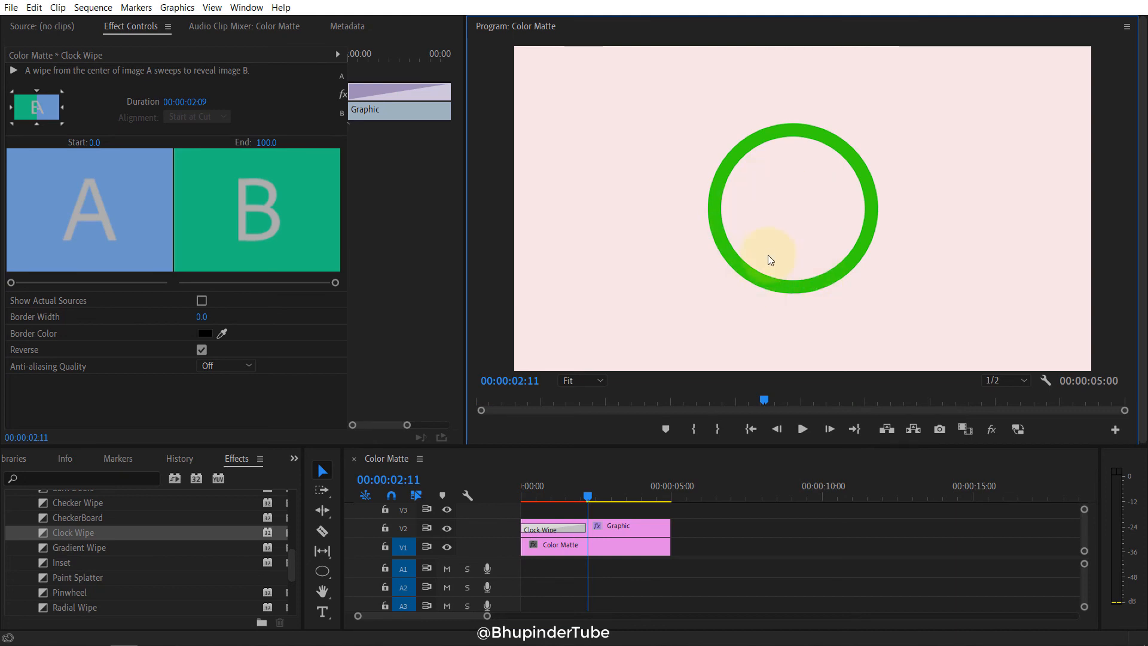
{"action": "mouse_move", "coordinate": [795, 42]}
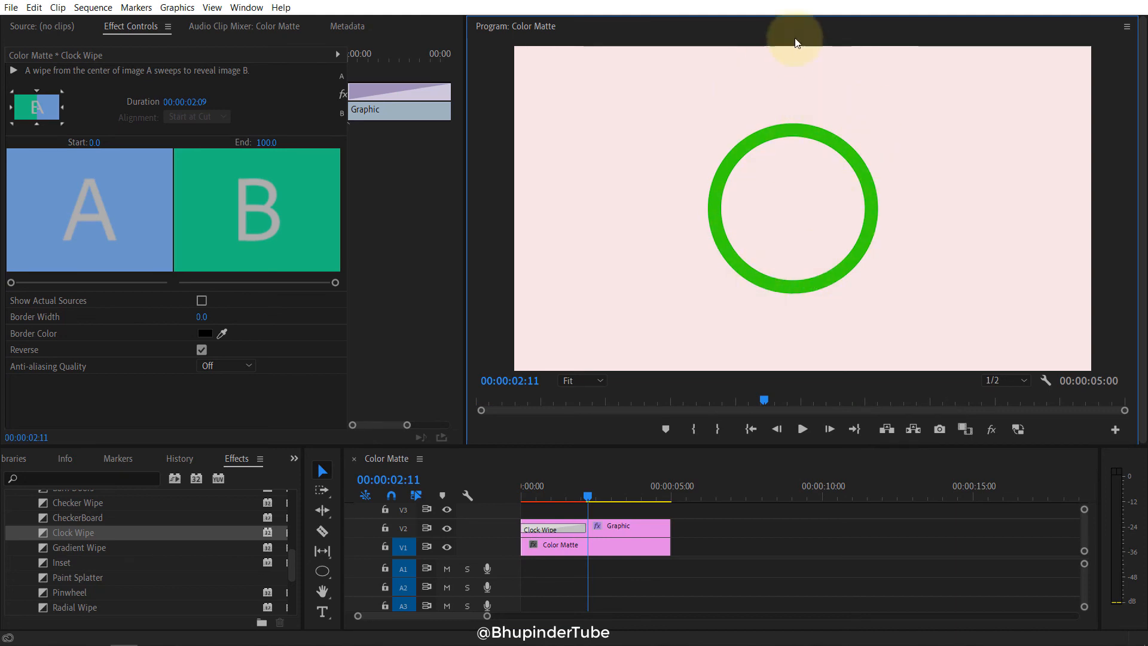
{"action": "mouse_move", "coordinate": [714, 384]}
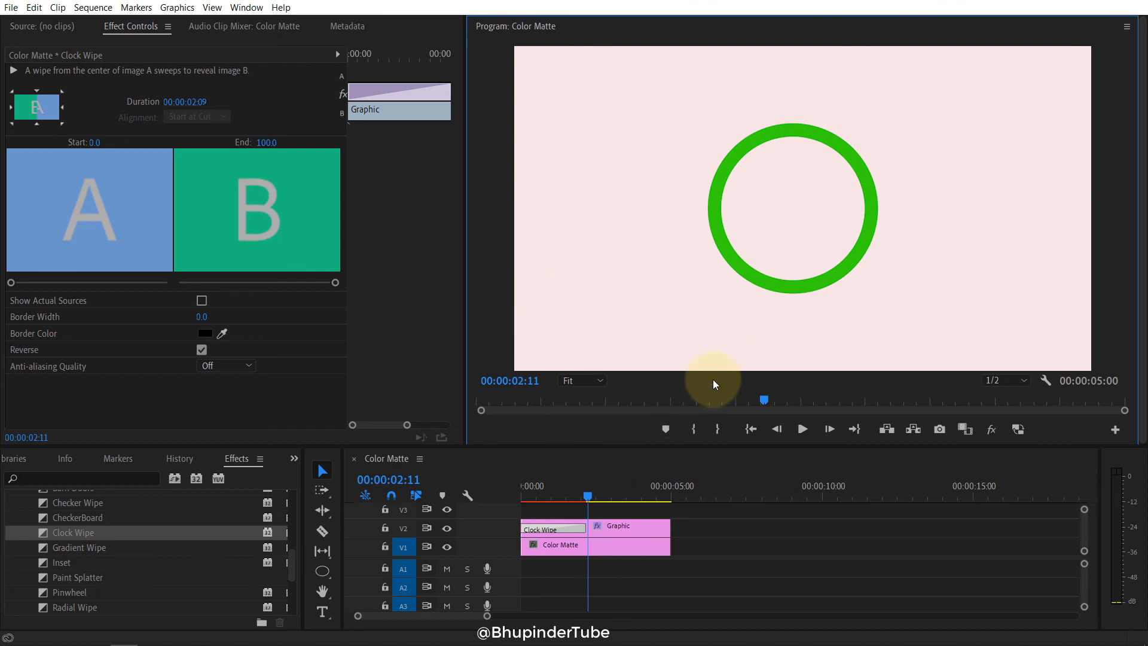
Select the Graphic clip and play the reversed wipe through to the sequence end.
{"action": "left_click", "coordinate": [628, 526]}
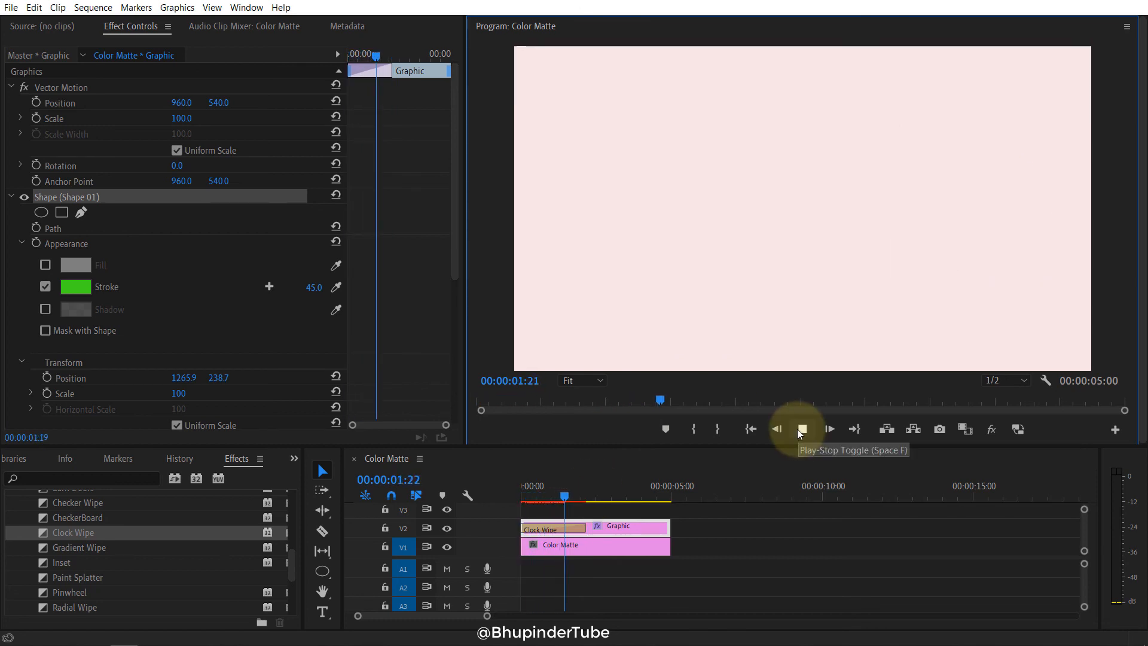
{"action": "left_click", "coordinate": [802, 429]}
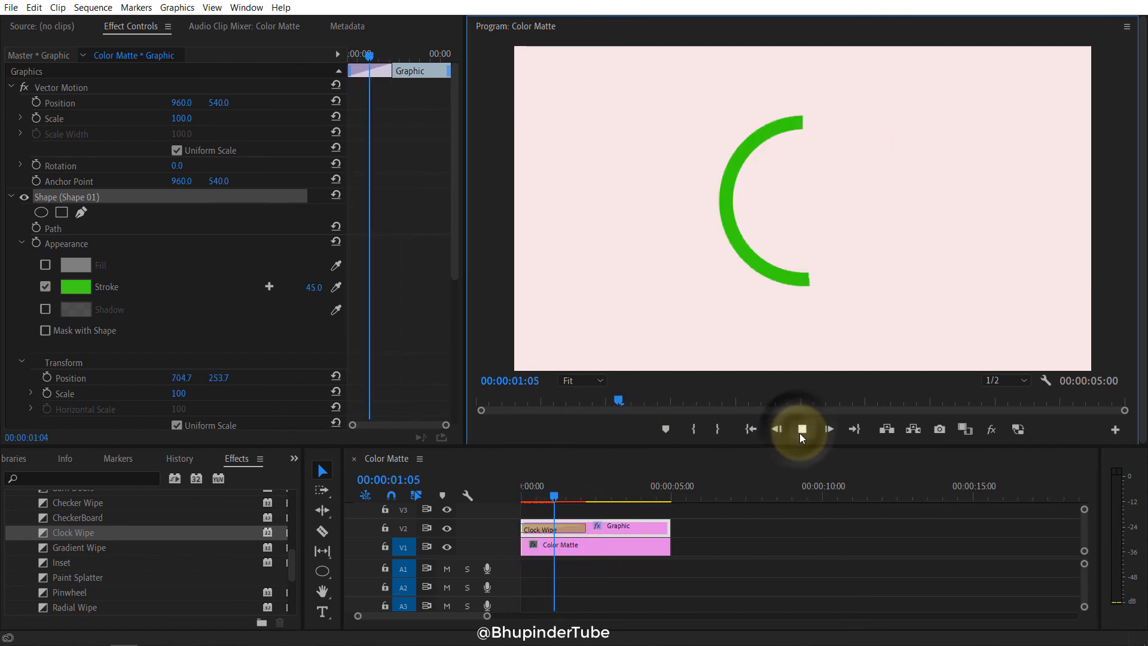
{"action": "left_click", "coordinate": [829, 429]}
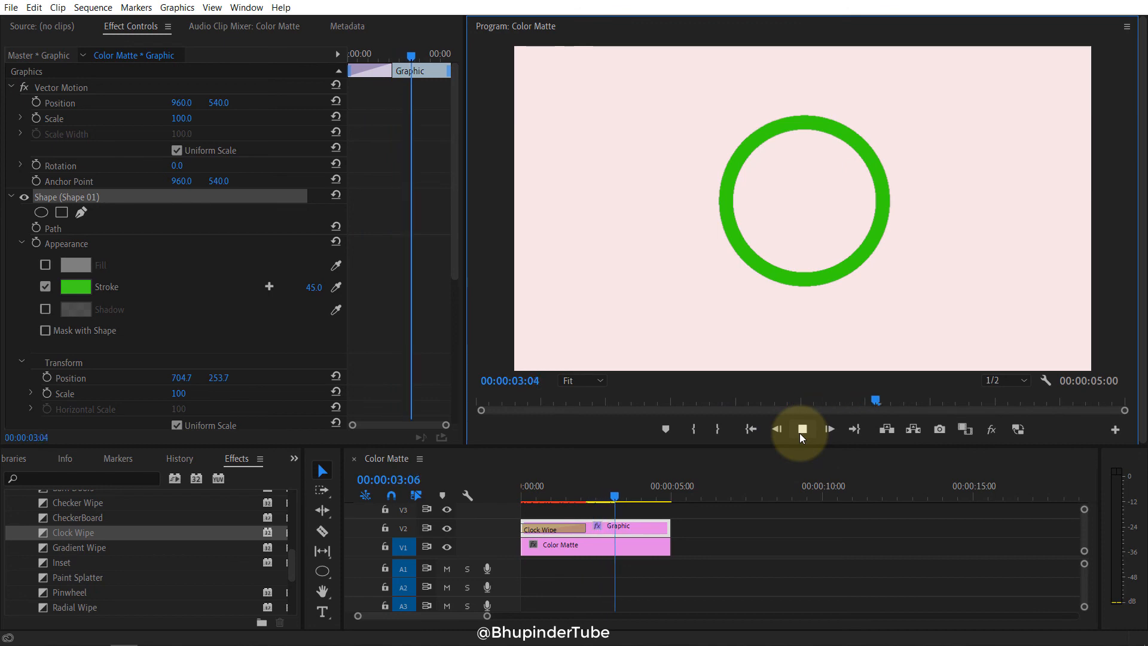
{"action": "left_click", "coordinate": [801, 430]}
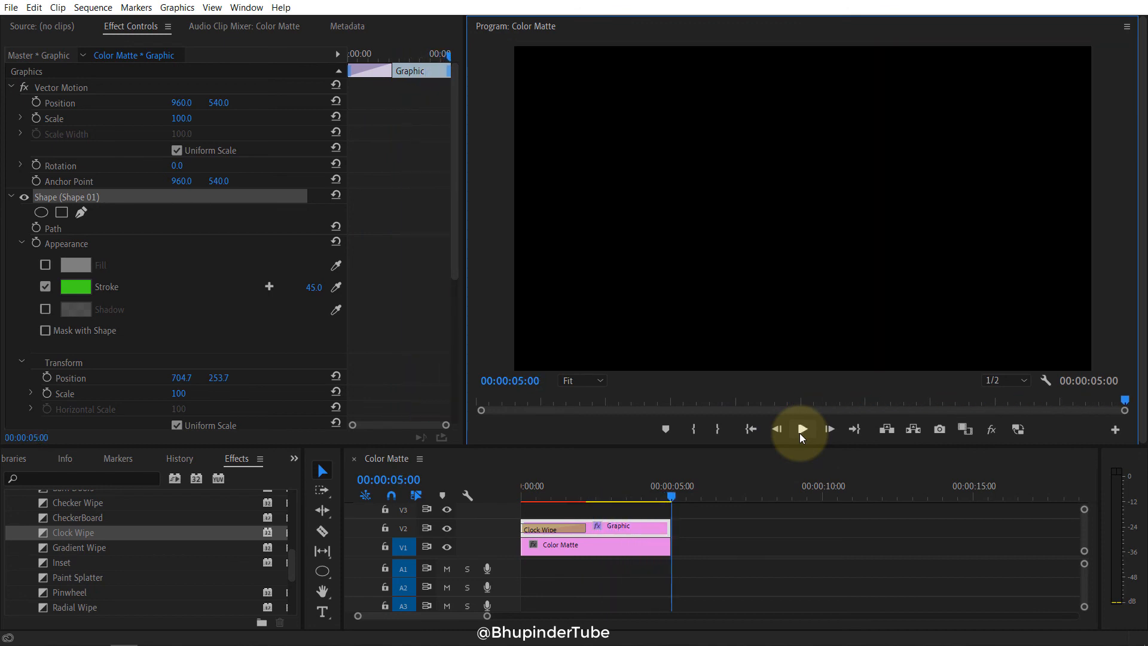